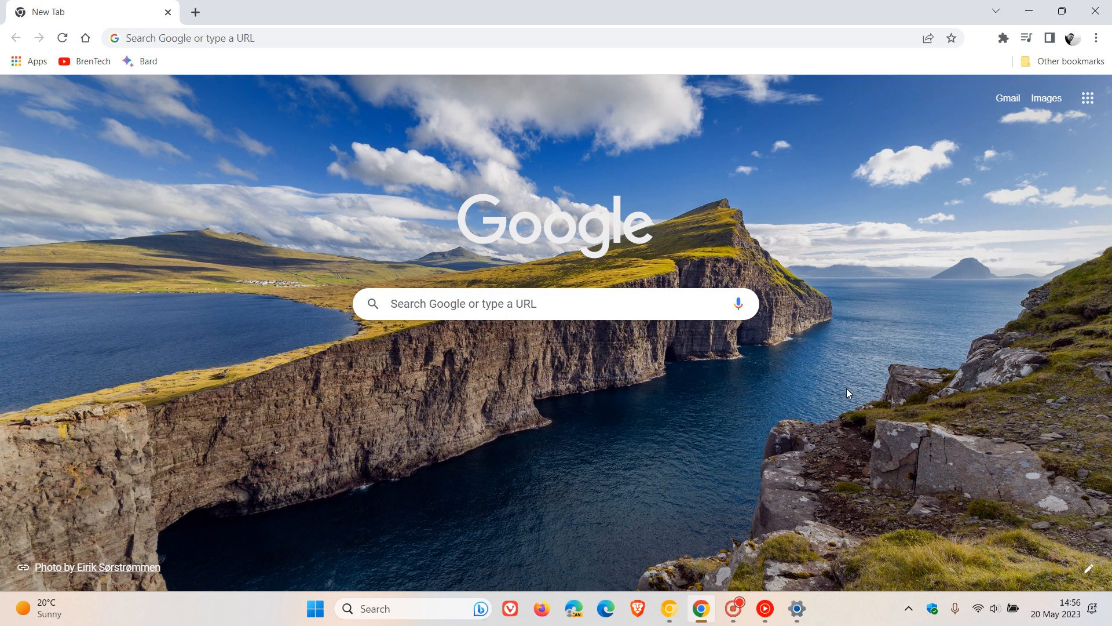
mouse_move(801, 388)
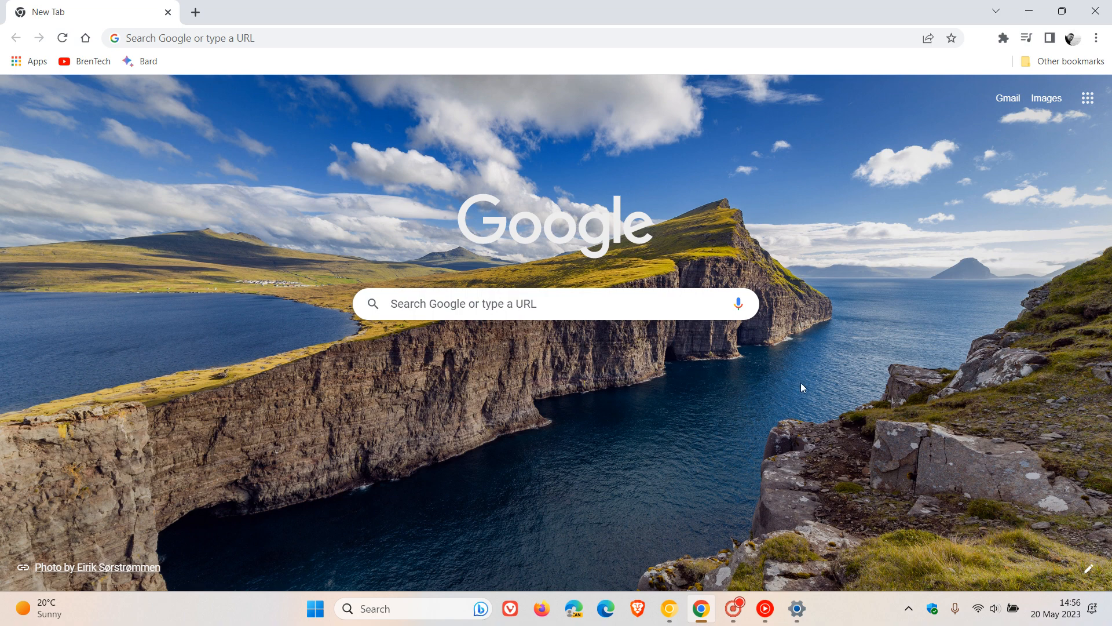
mouse_move(844, 363)
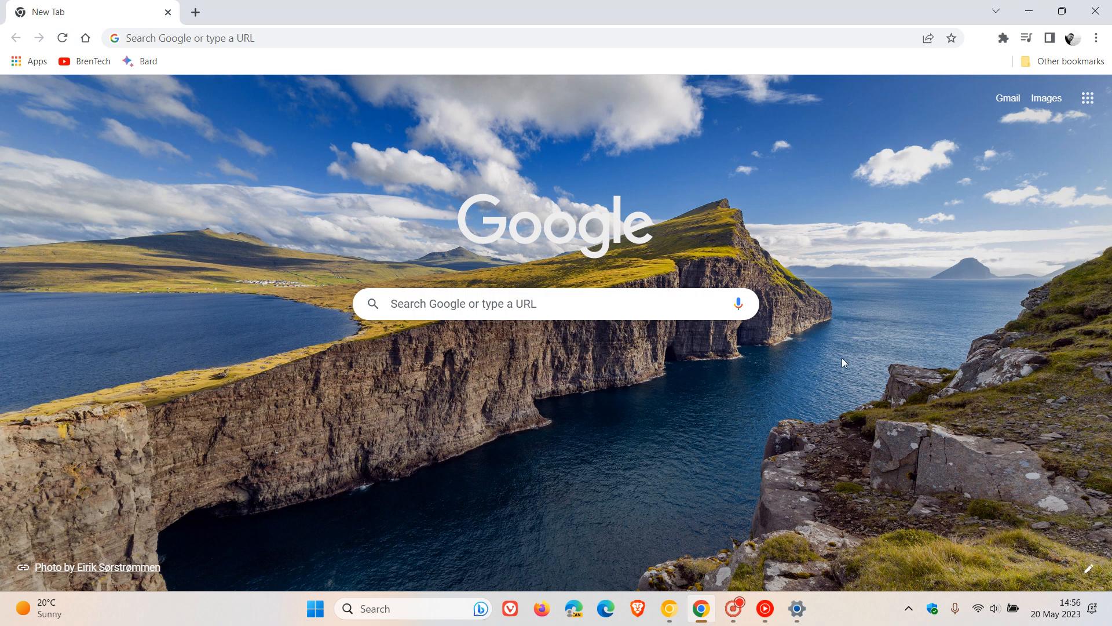
mouse_move(826, 351)
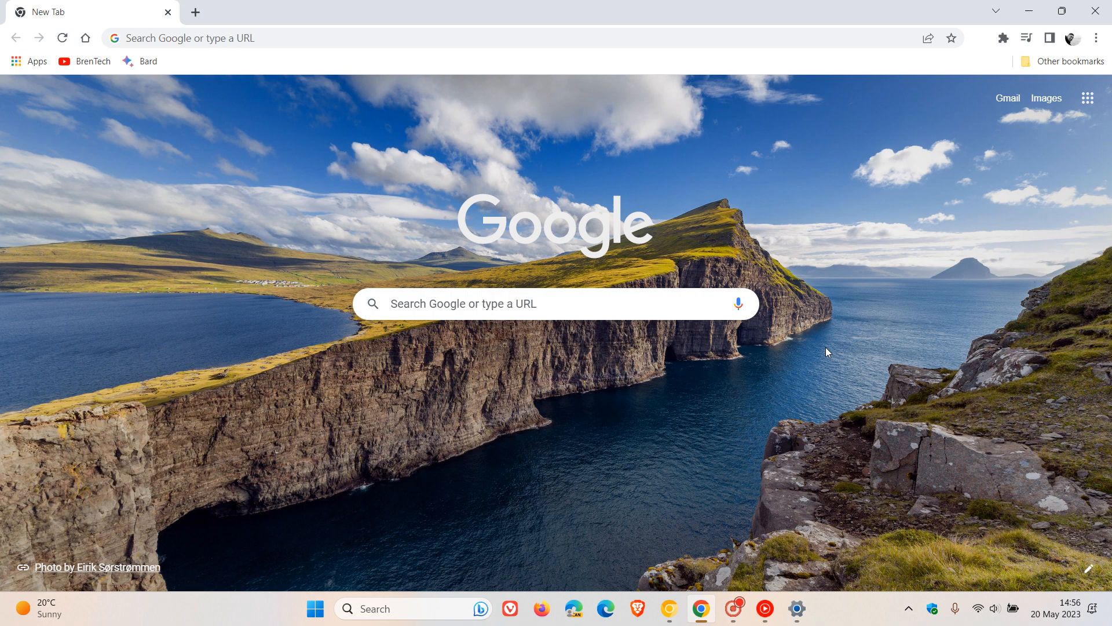
mouse_move(910, 271)
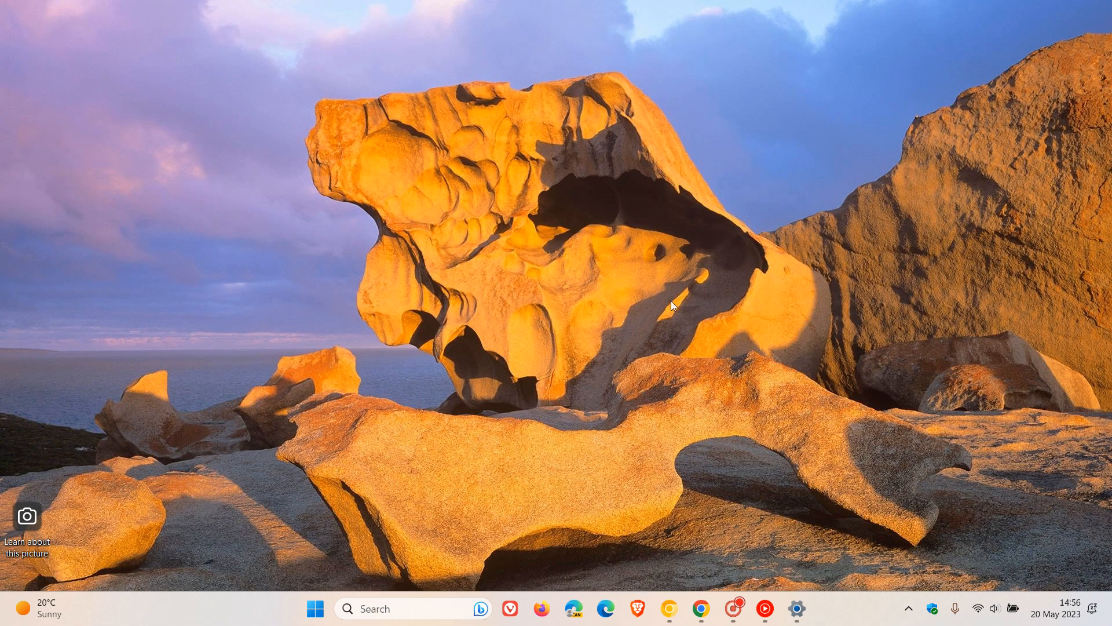
mouse_move(676, 308)
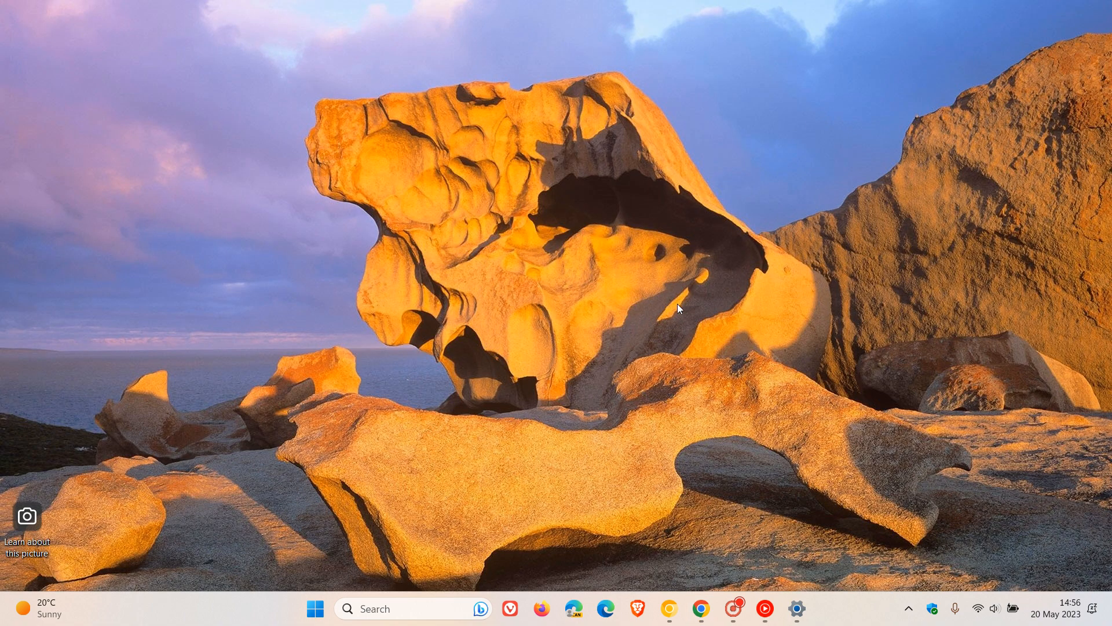
mouse_move(325, 587)
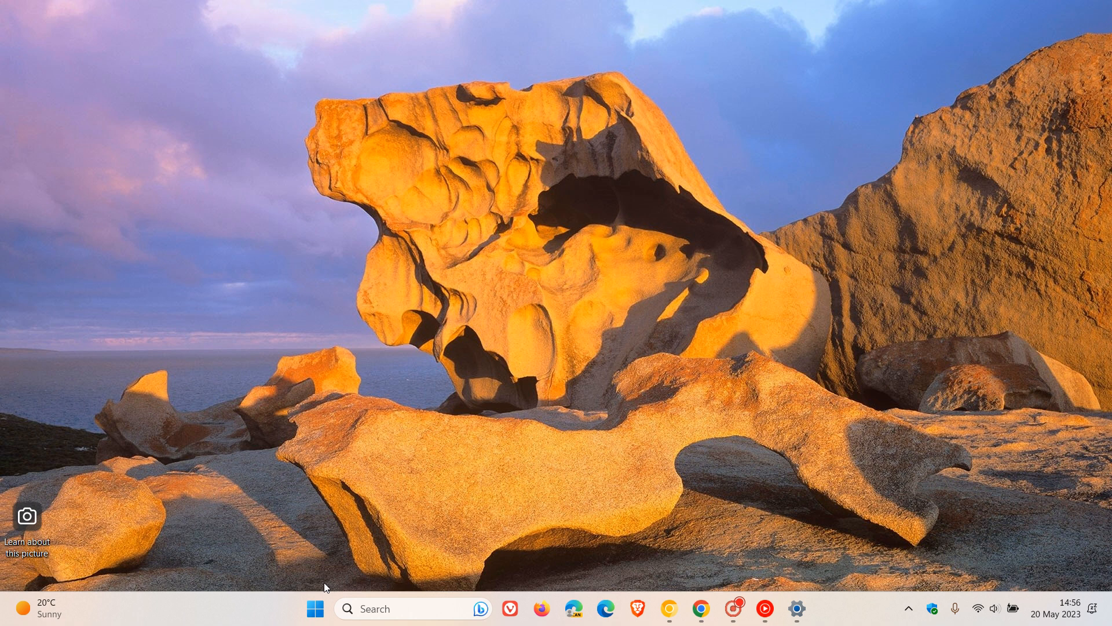
Toggle the Start menu to view its tint, then open Chrome Canary and reposition its window.
left_click(314, 609)
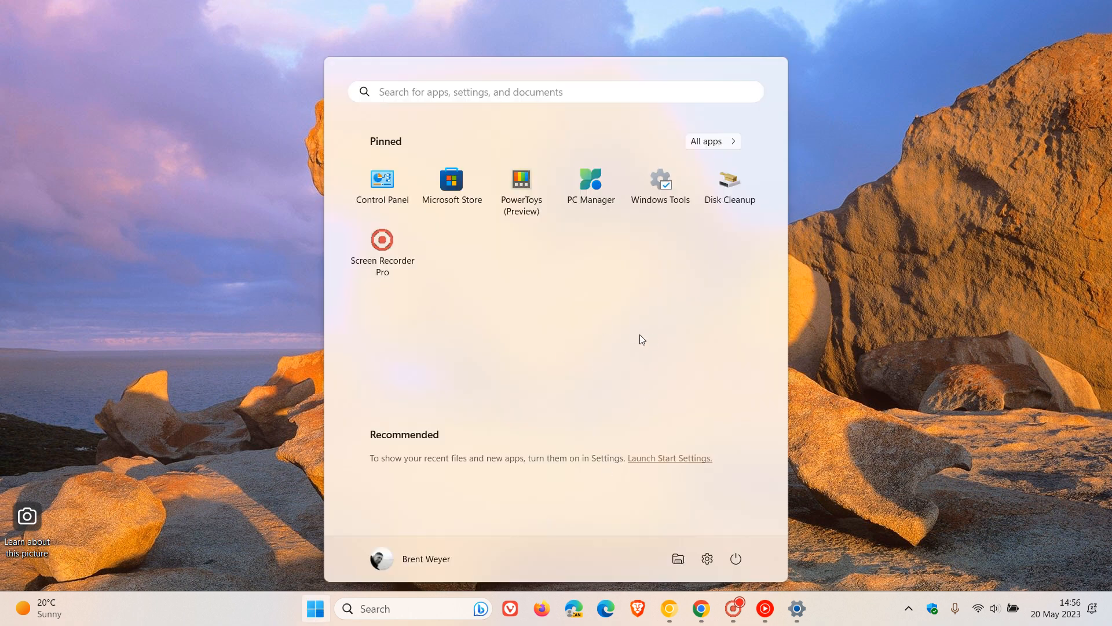
mouse_move(659, 313)
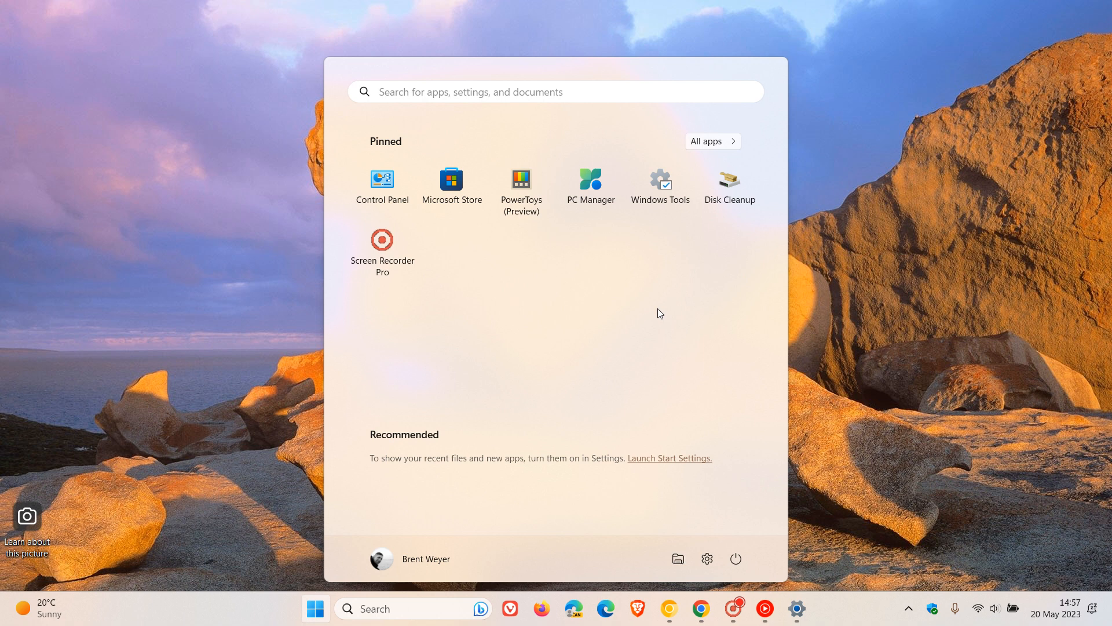
mouse_move(639, 314)
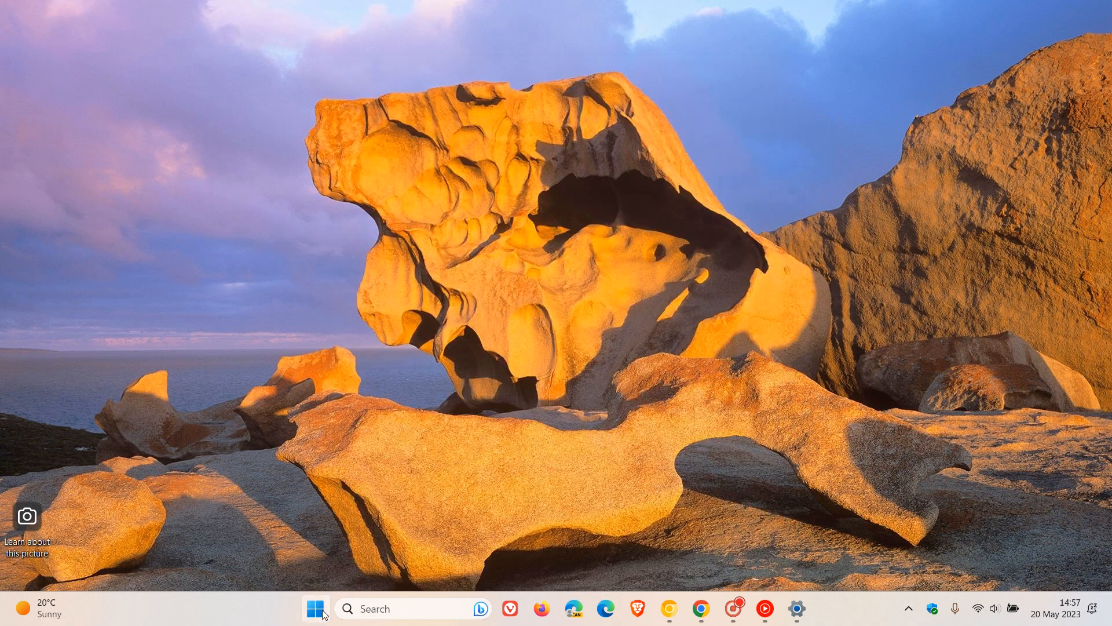
left_click(315, 609)
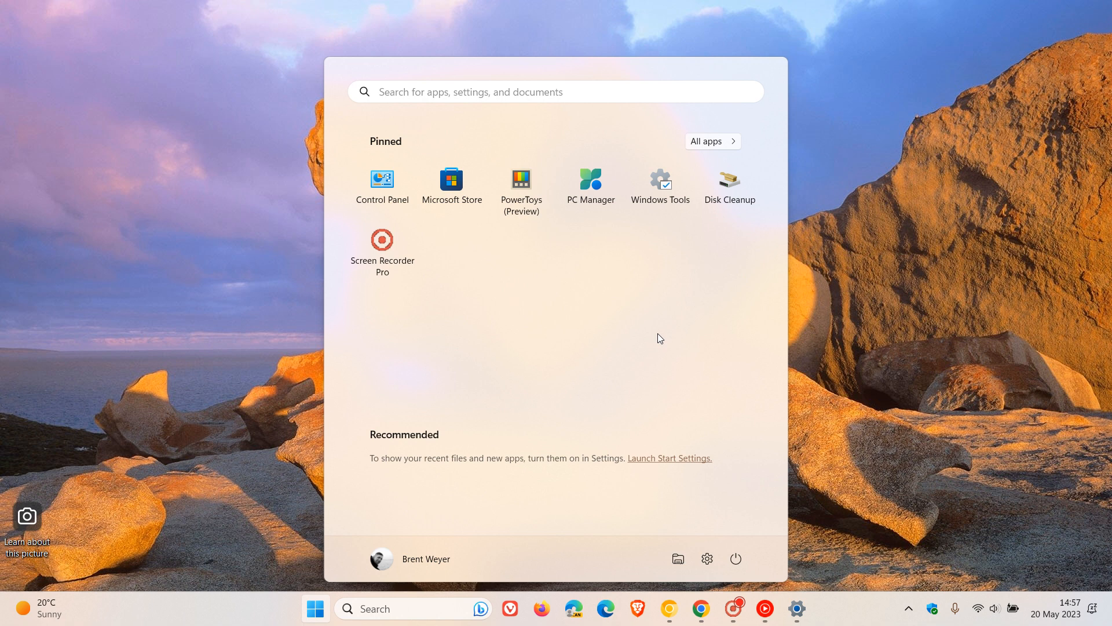
mouse_move(871, 319)
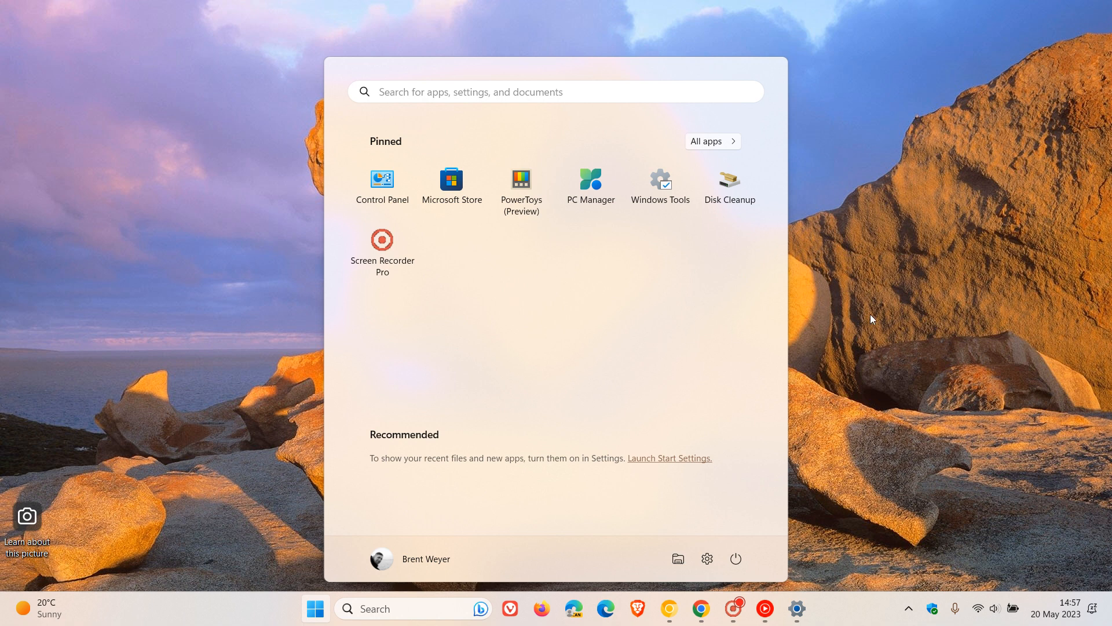
left_click(315, 608)
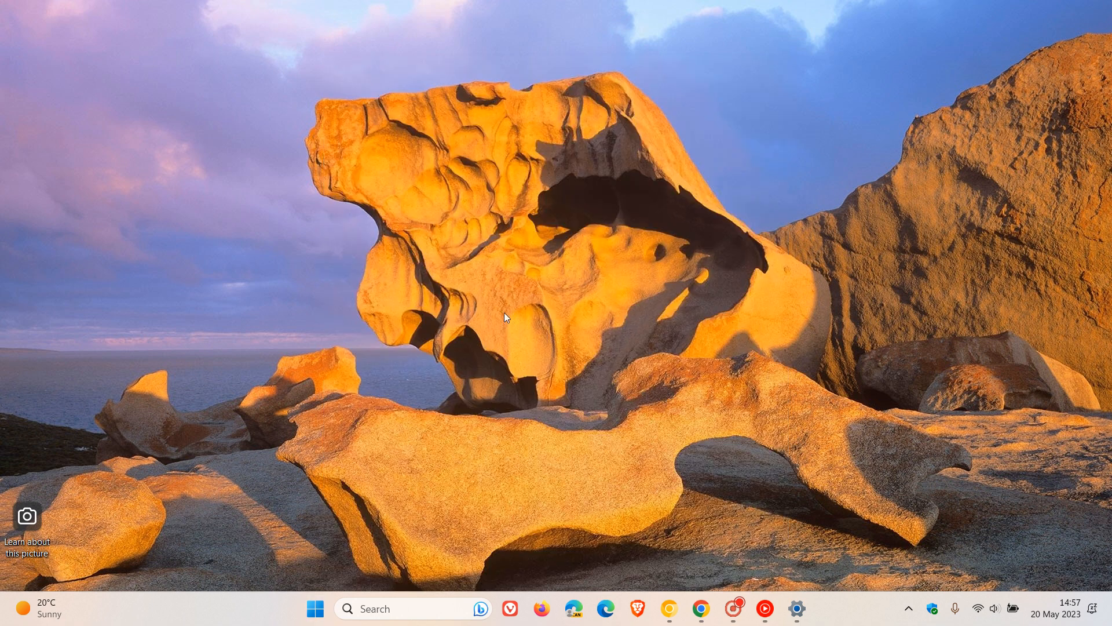
mouse_move(607, 285)
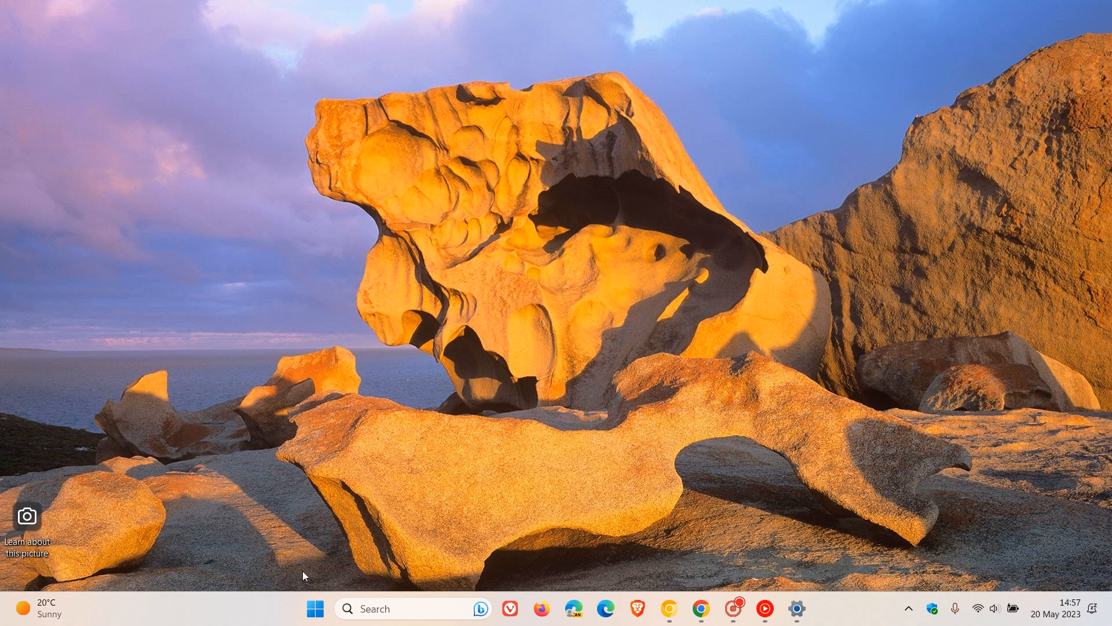
left_click(315, 607)
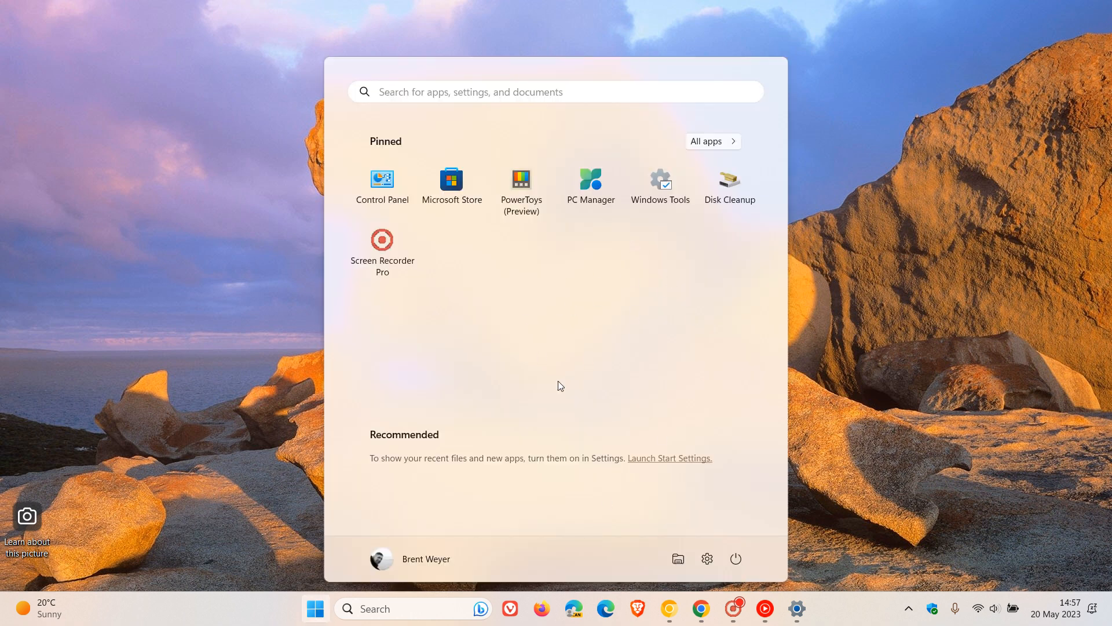
mouse_move(885, 348)
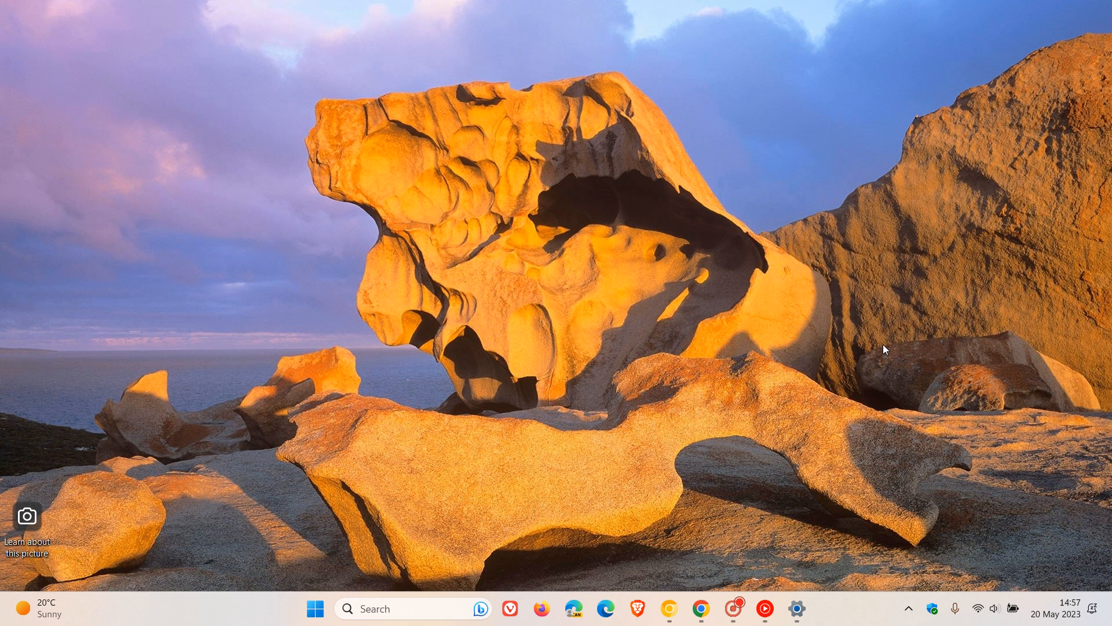
mouse_move(727, 397)
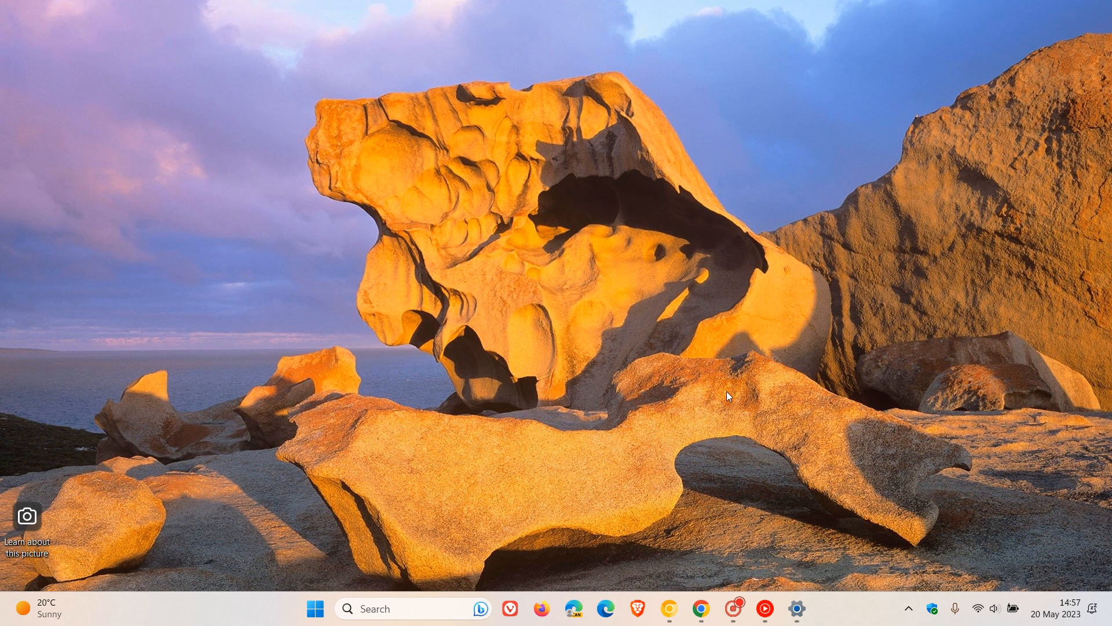
left_click(701, 608)
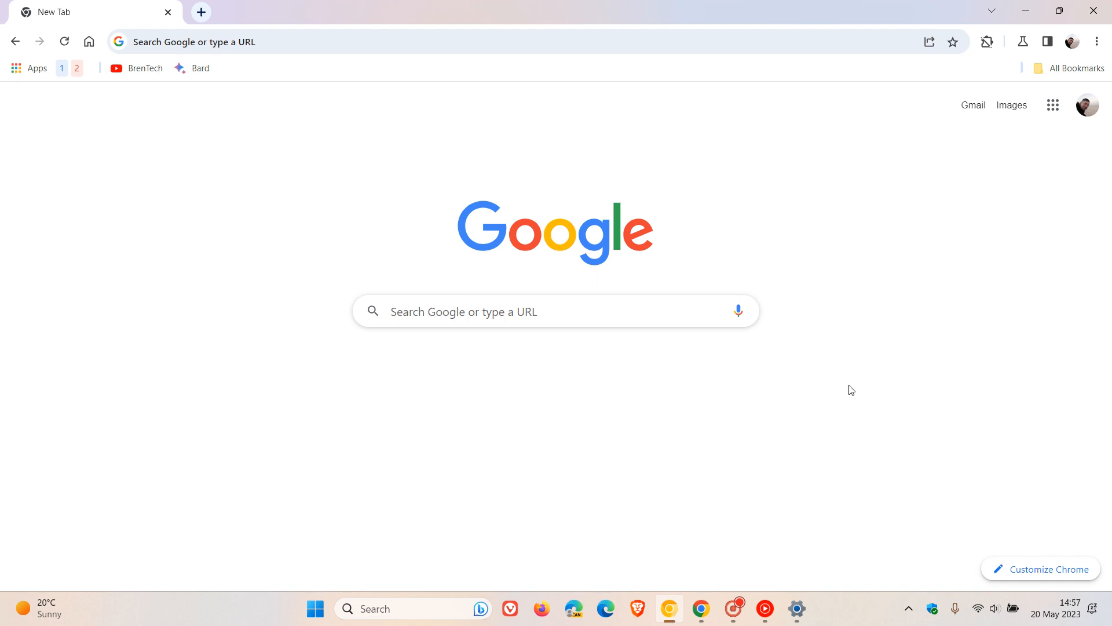
mouse_move(821, 234)
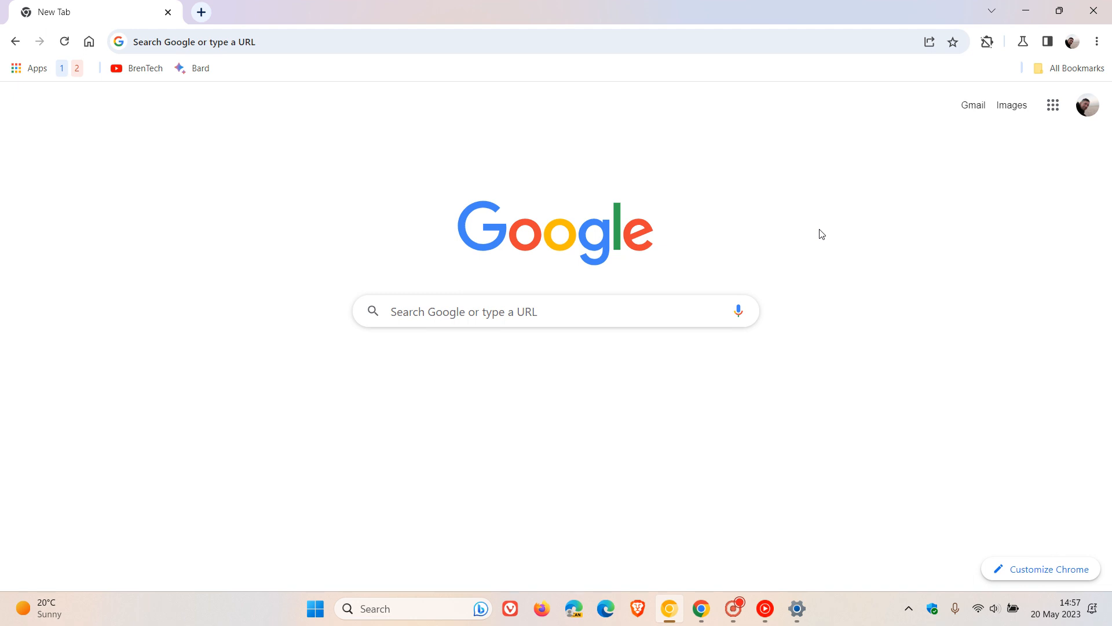
mouse_move(839, 179)
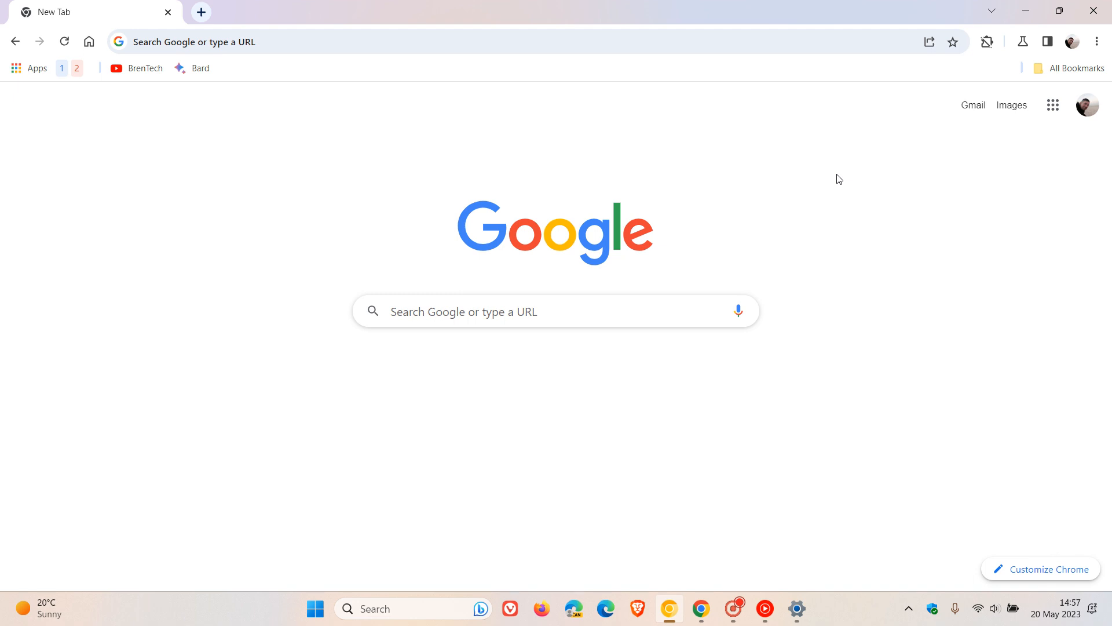
mouse_move(822, 206)
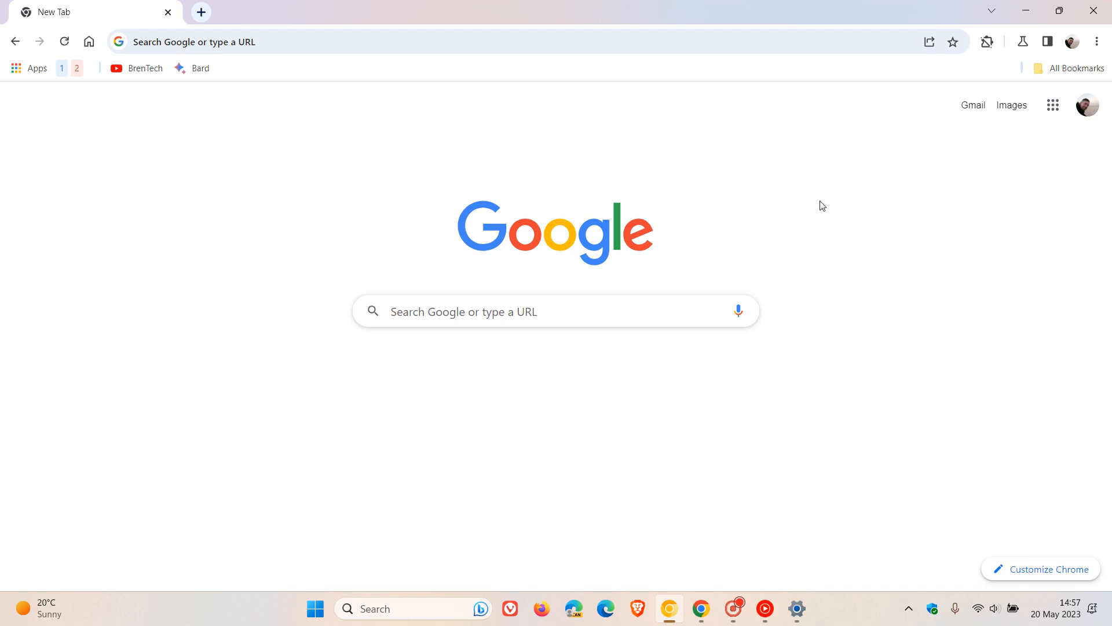
mouse_move(812, 256)
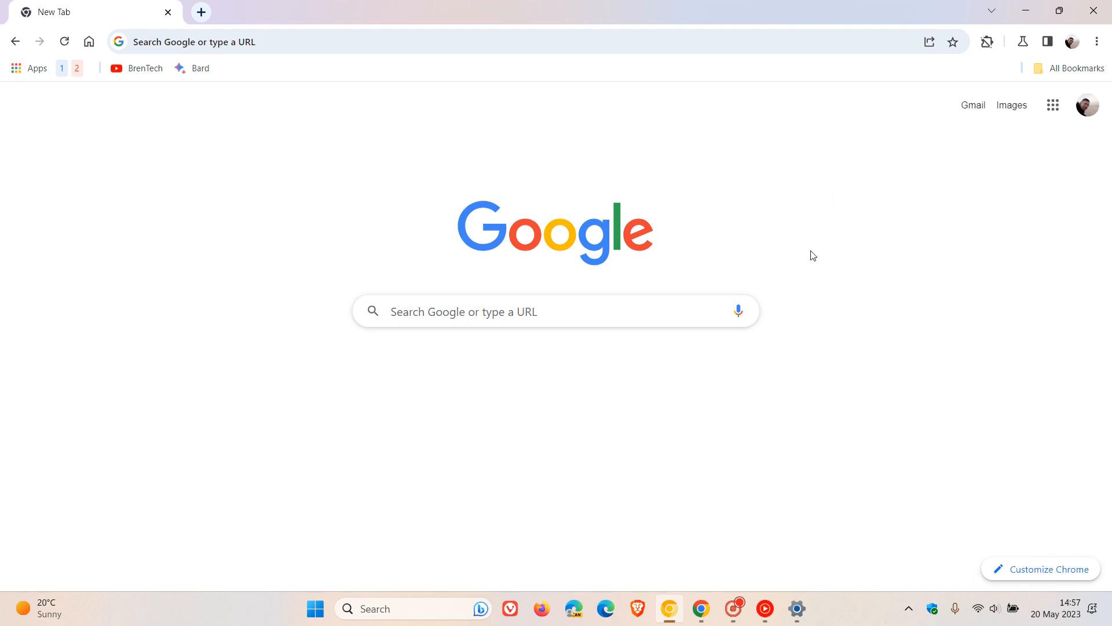
mouse_move(840, 221)
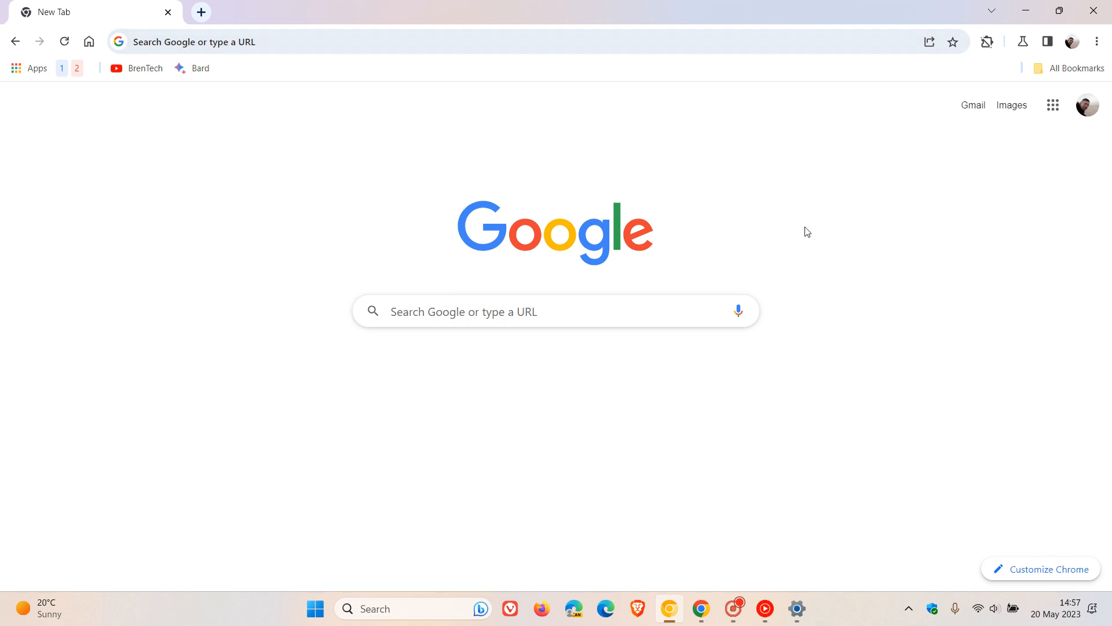
mouse_move(756, 73)
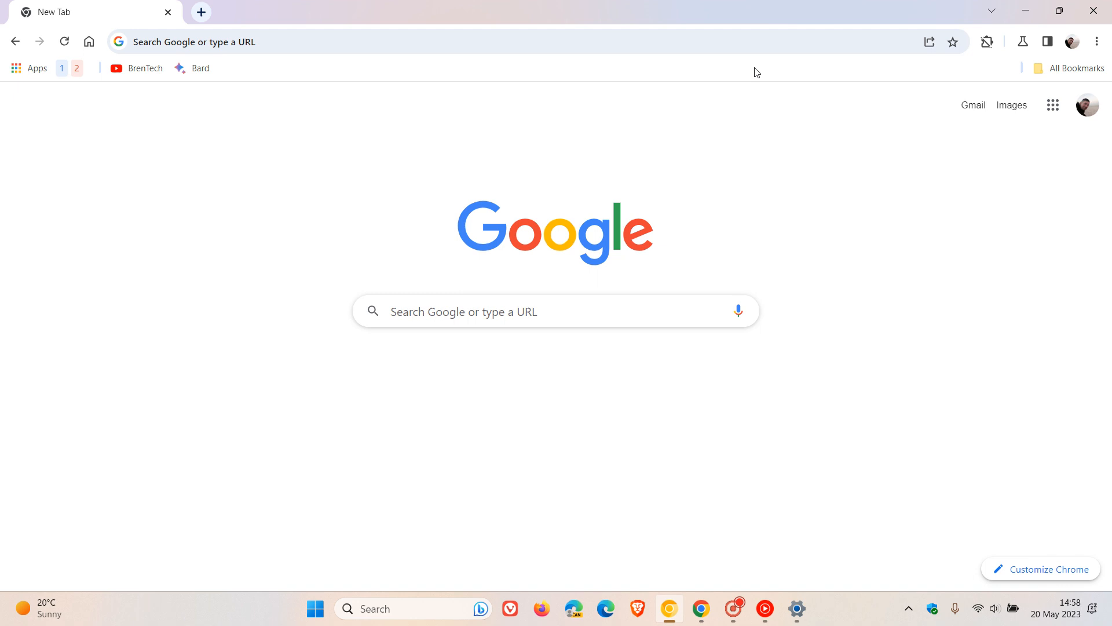
mouse_move(826, 285)
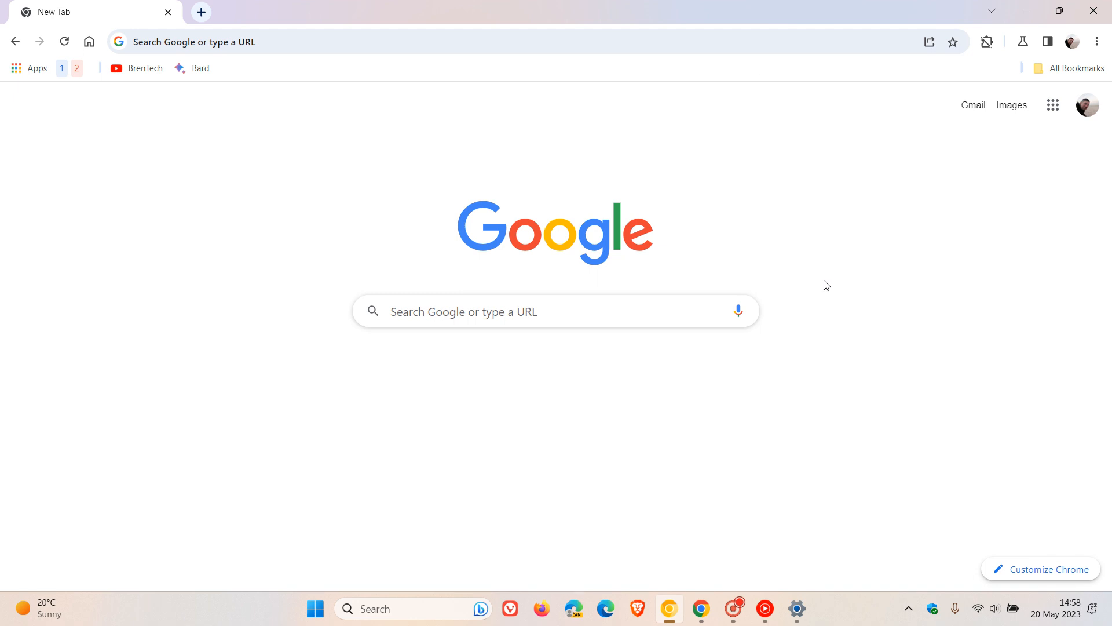
mouse_move(872, 258)
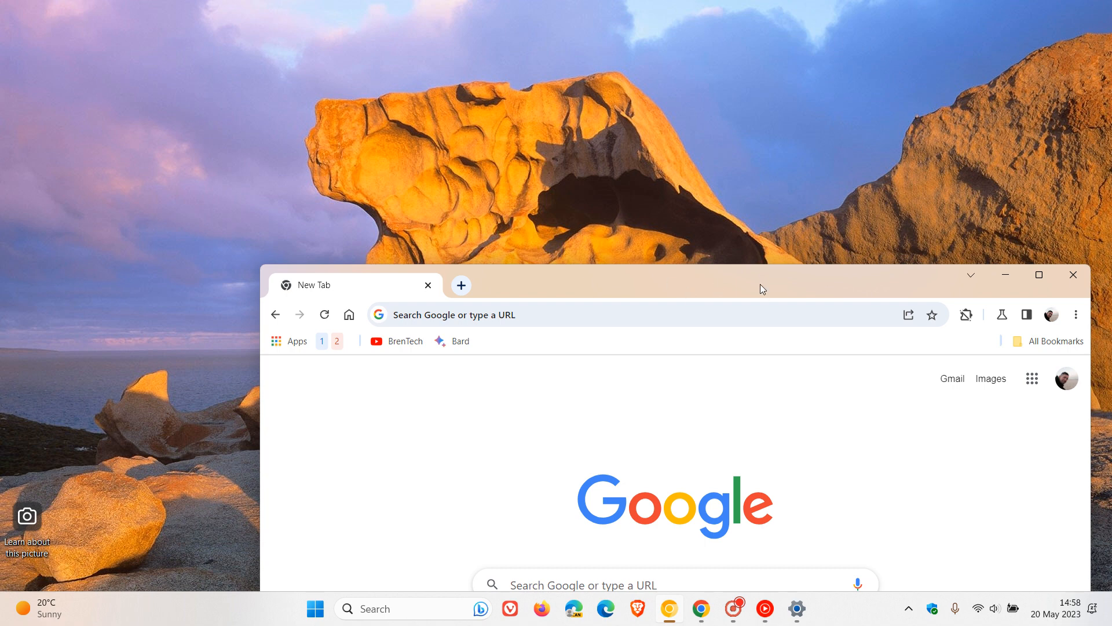
left_click_drag(762, 285, 774, 195)
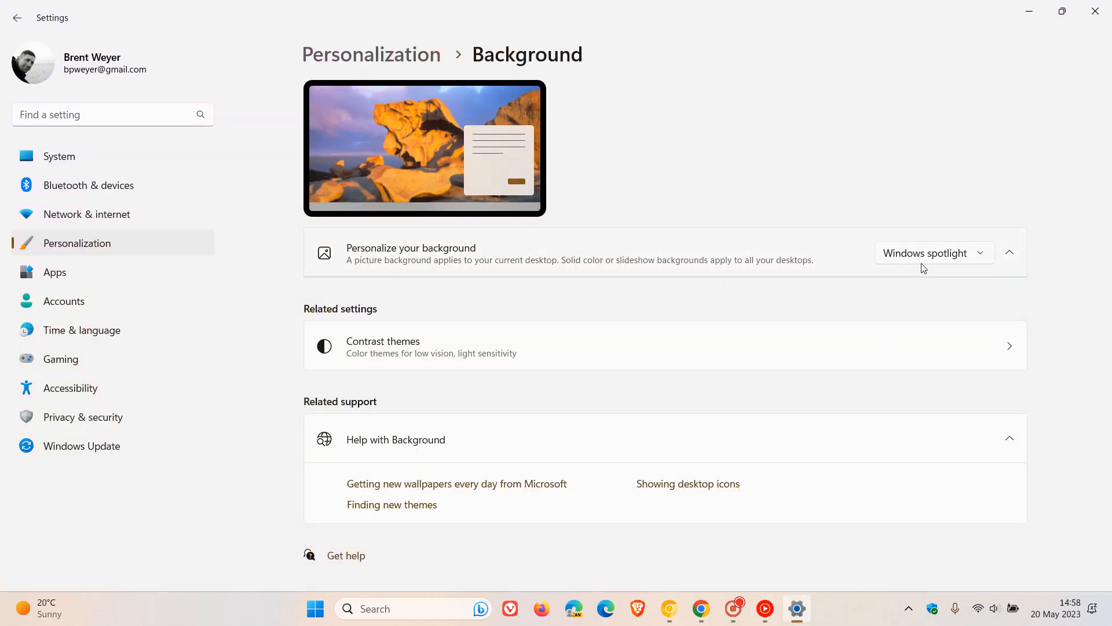
Switch the desktop background from Windows spotlight to the swirl bloom picture and return to the browser.
left_click(932, 253)
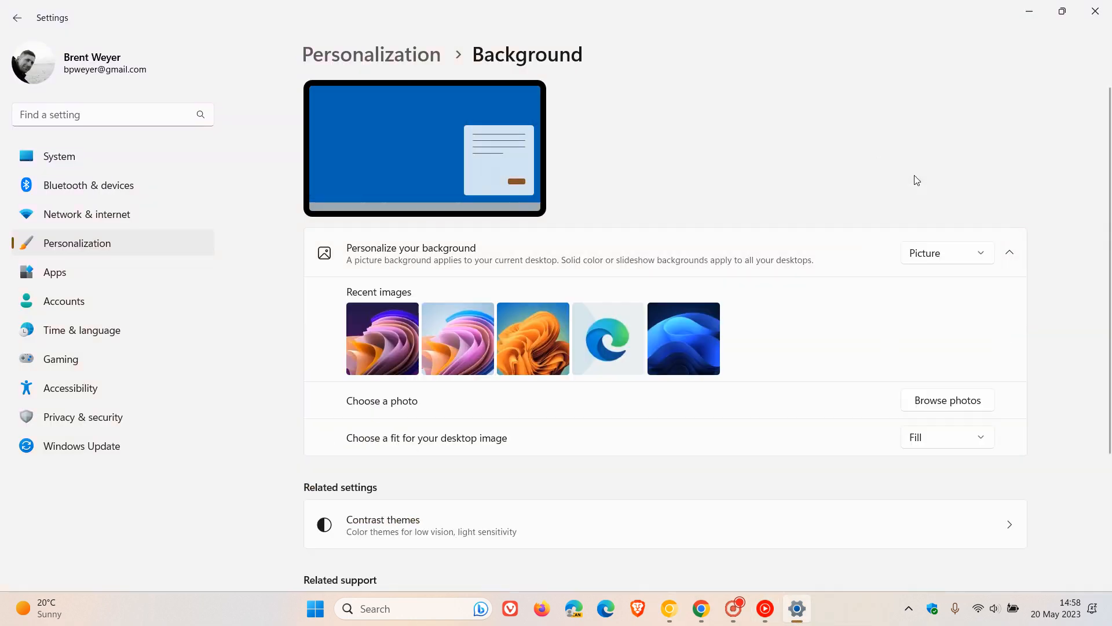
left_click(458, 338)
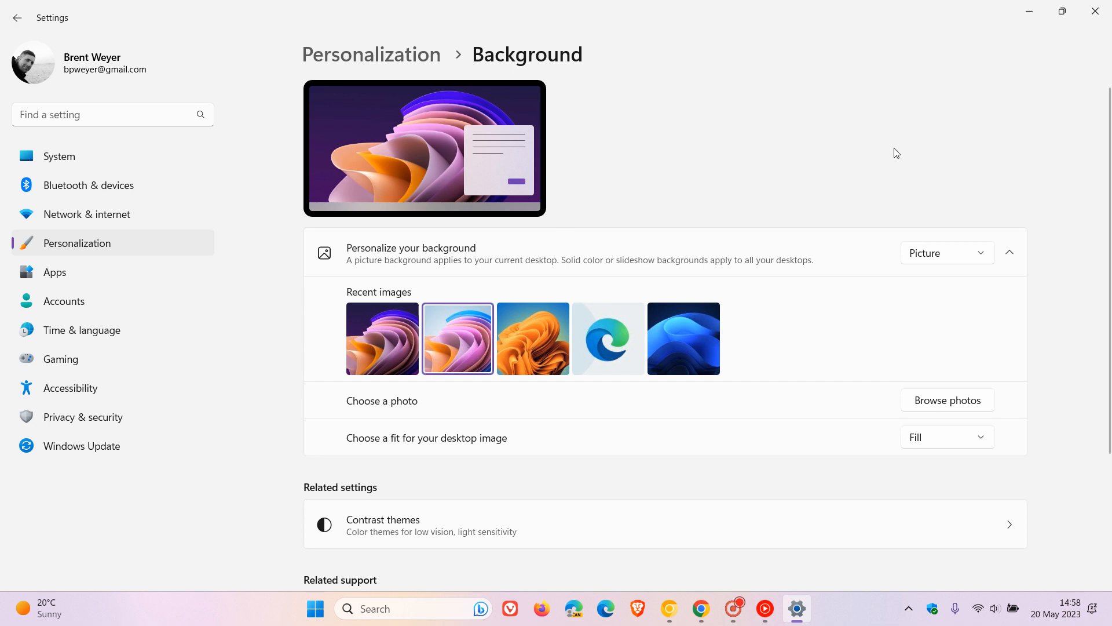
left_click(669, 609)
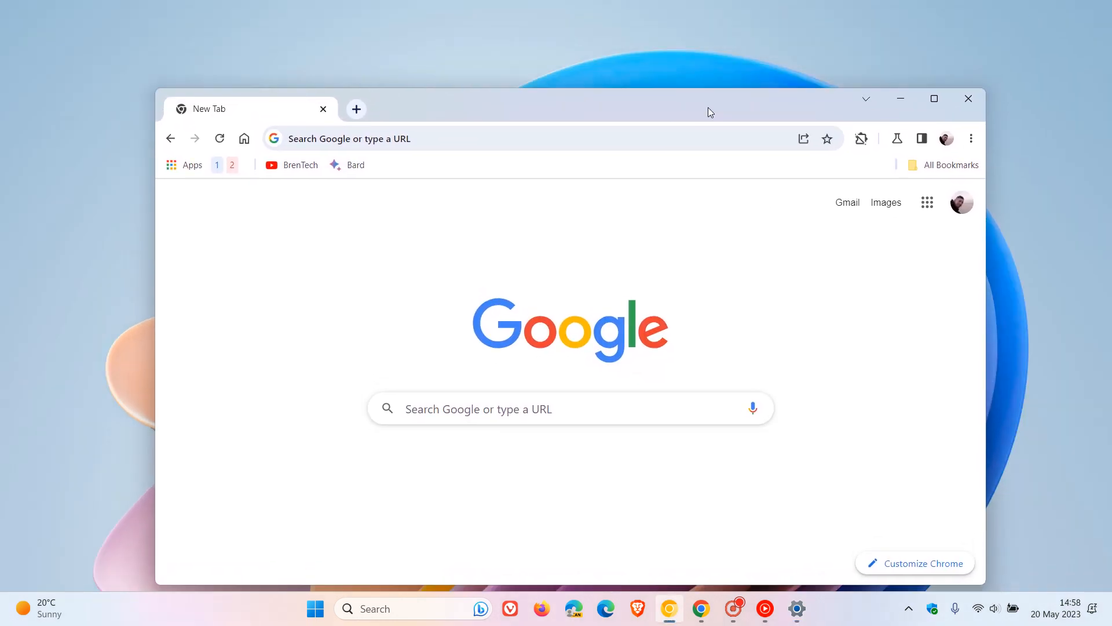
Move the Canary window and set the dark purple swirl as the wallpaper.
left_click_drag(709, 111, 915, 318)
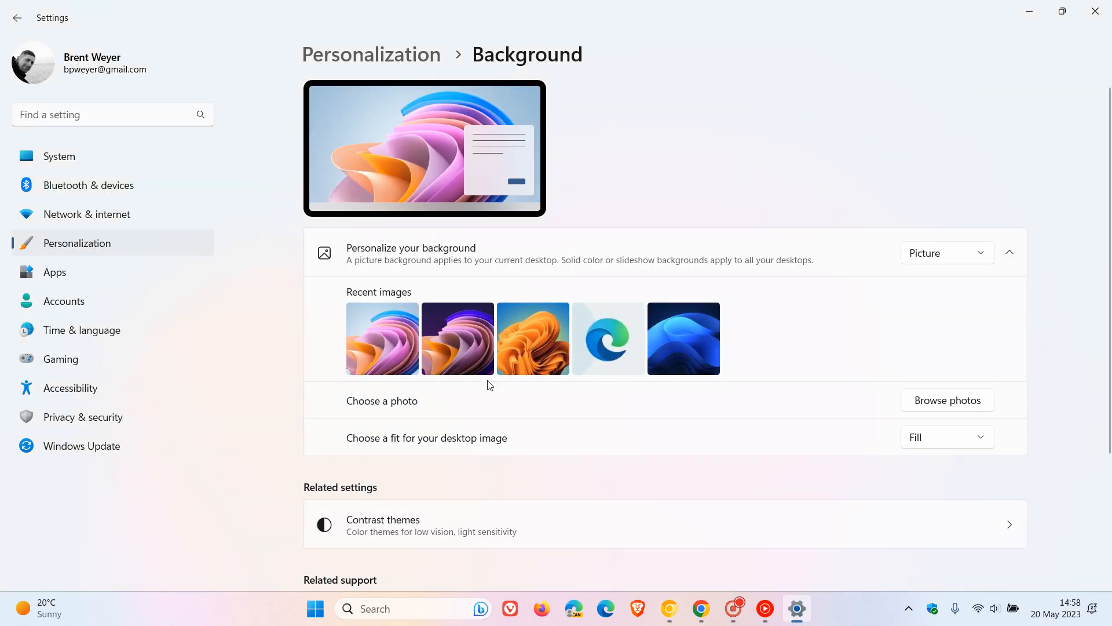
left_click(458, 338)
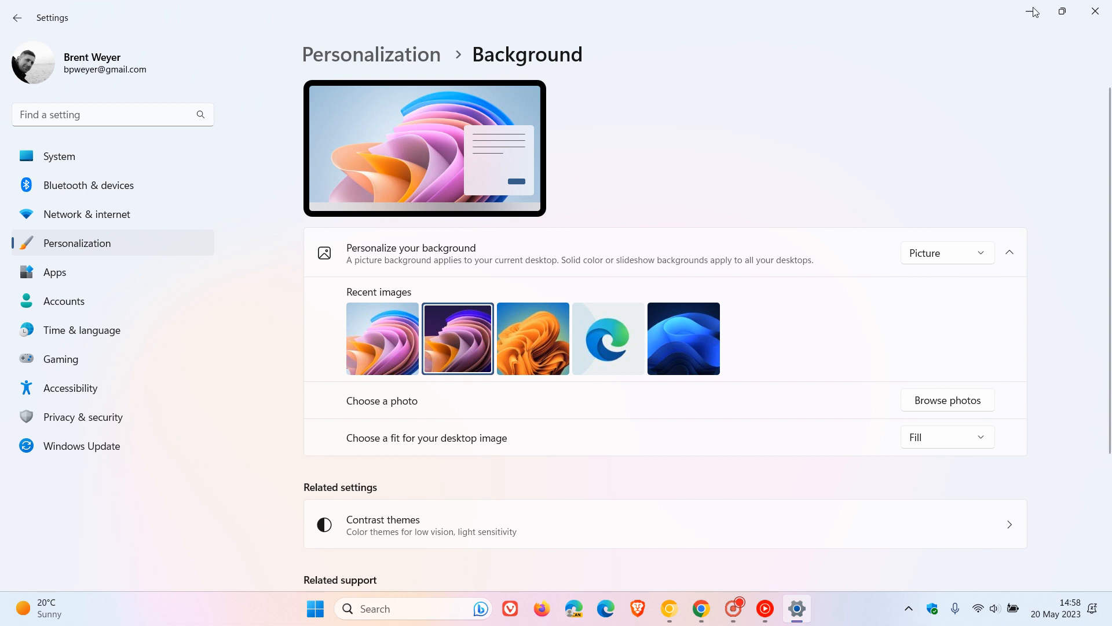
left_click(669, 609)
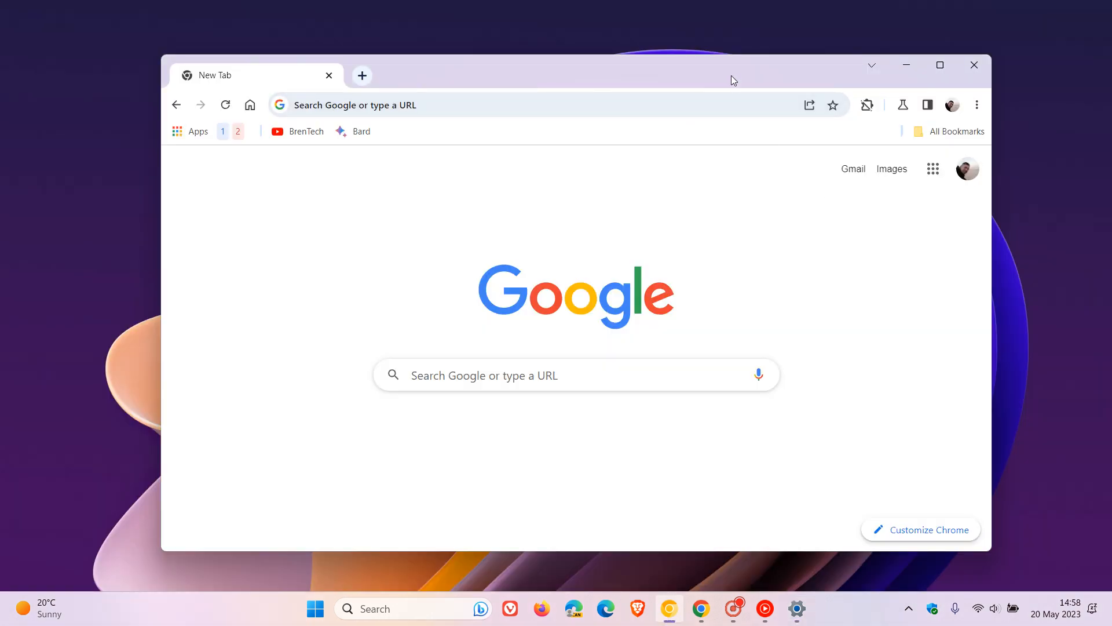
Nudge the Canary window, then maximize it to fill the screen.
left_click_drag(734, 79, 284, 39)
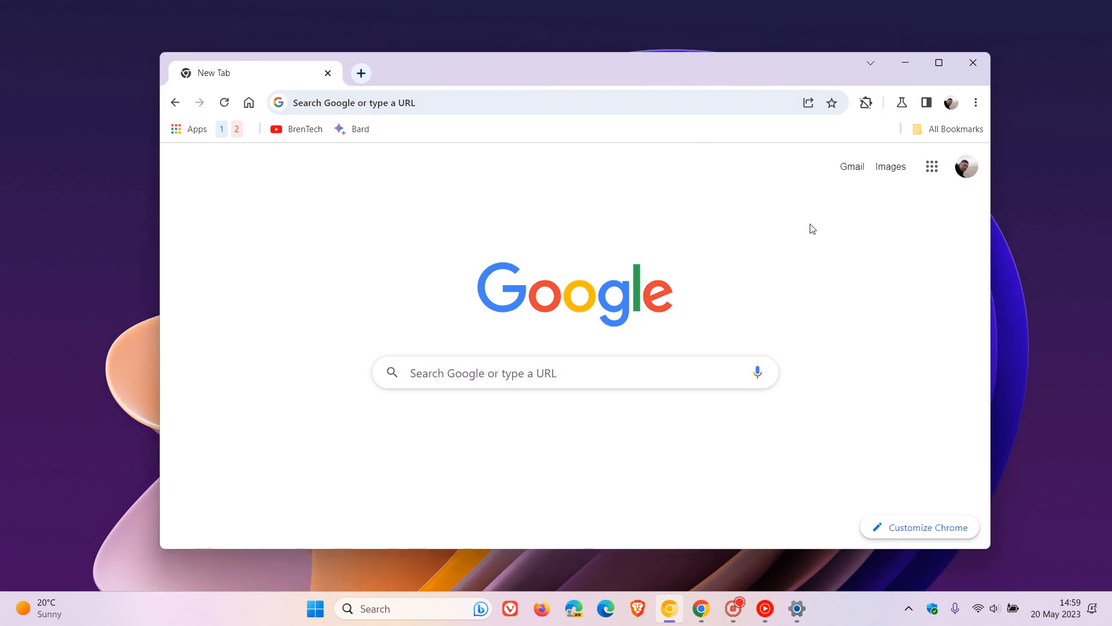
left_click(938, 63)
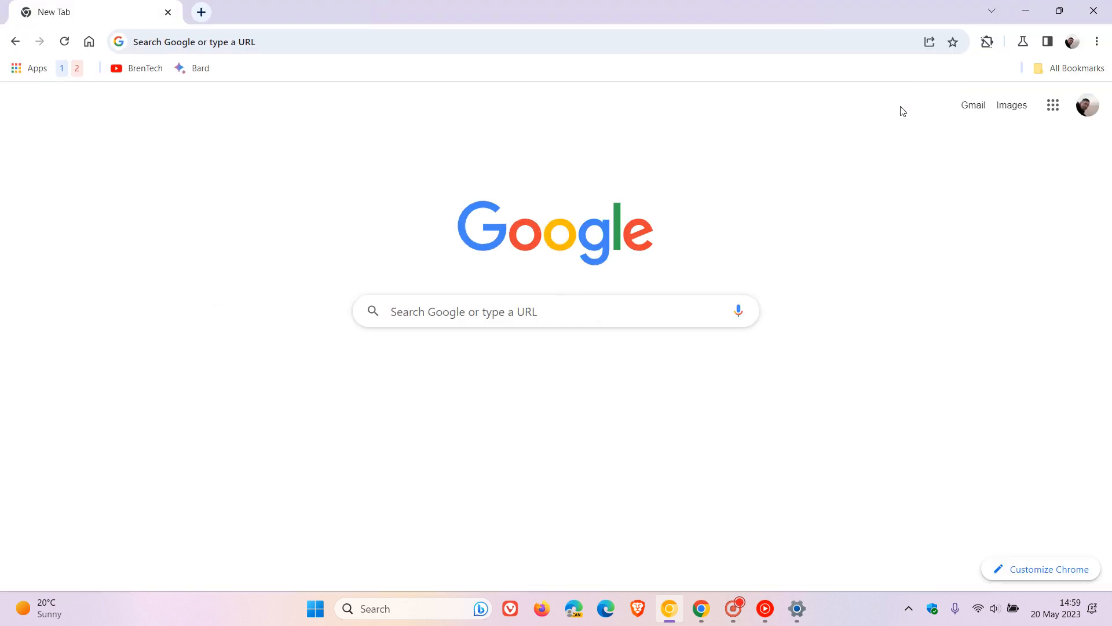
mouse_move(845, 208)
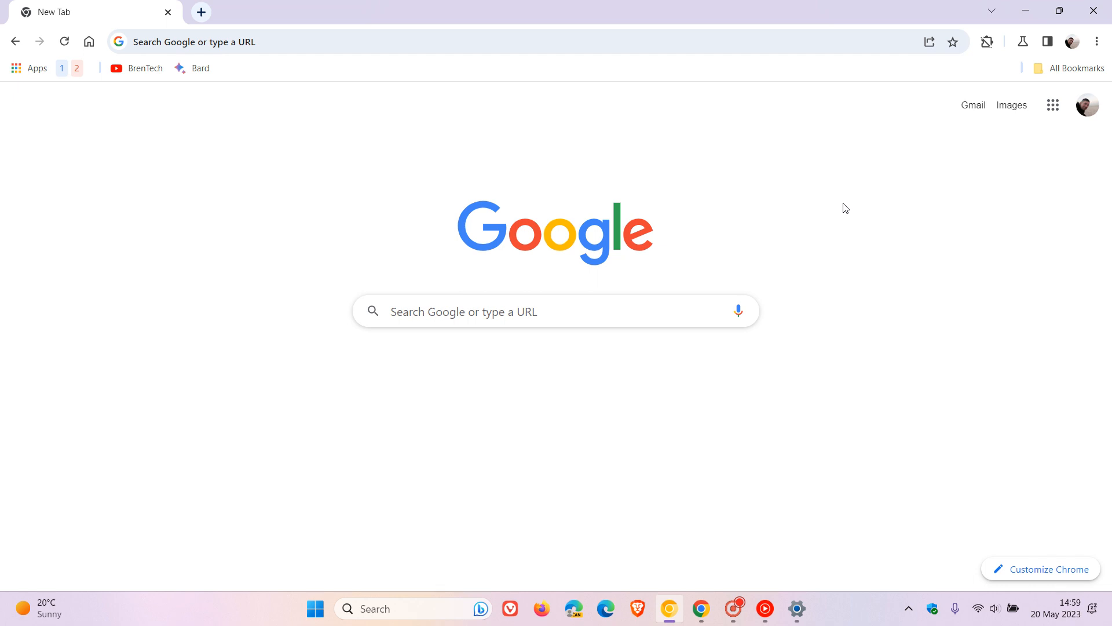
mouse_move(809, 221)
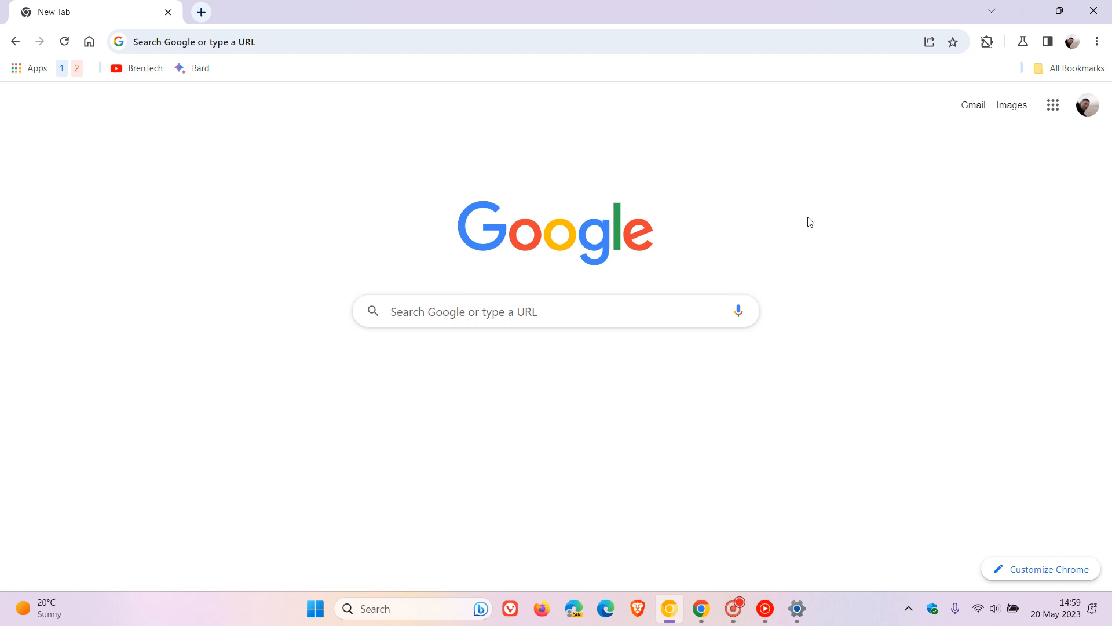
mouse_move(797, 176)
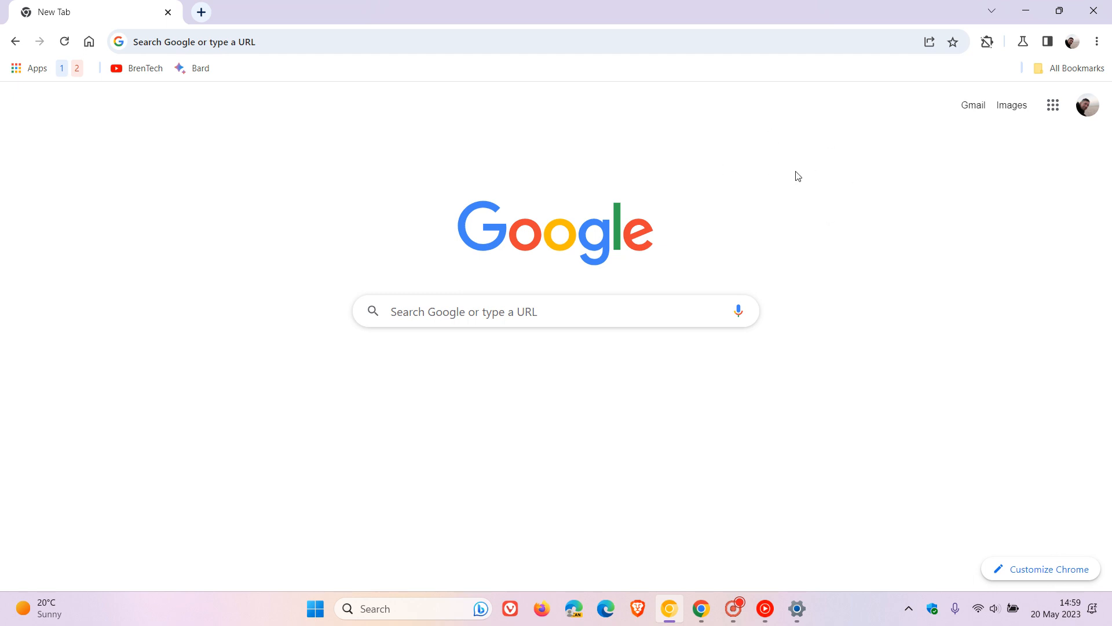
mouse_move(690, 19)
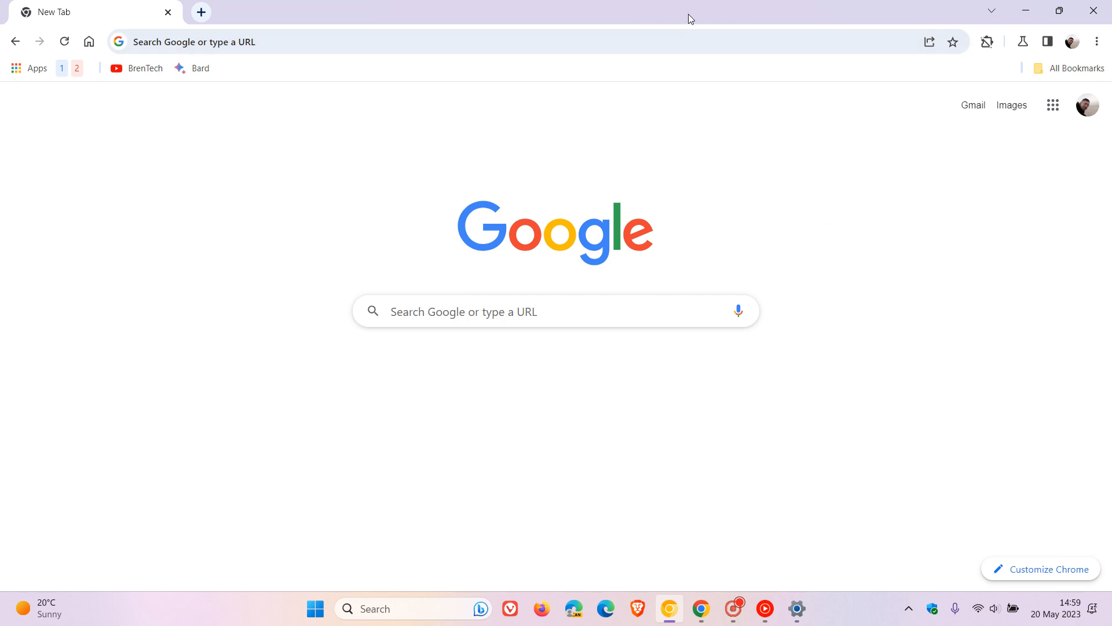
mouse_move(852, 271)
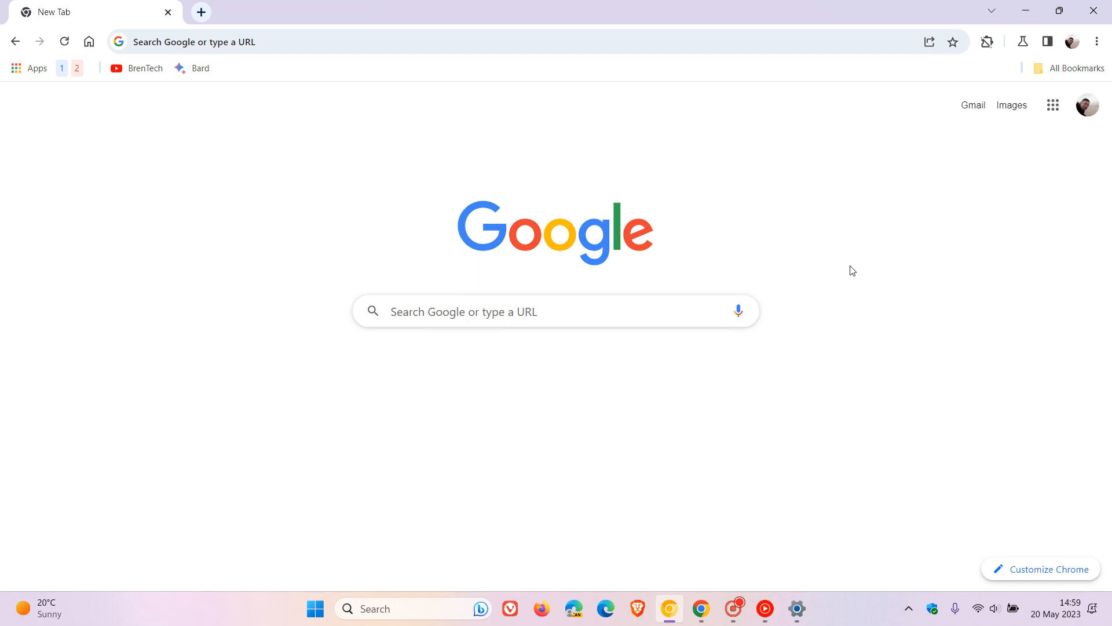
mouse_move(859, 272)
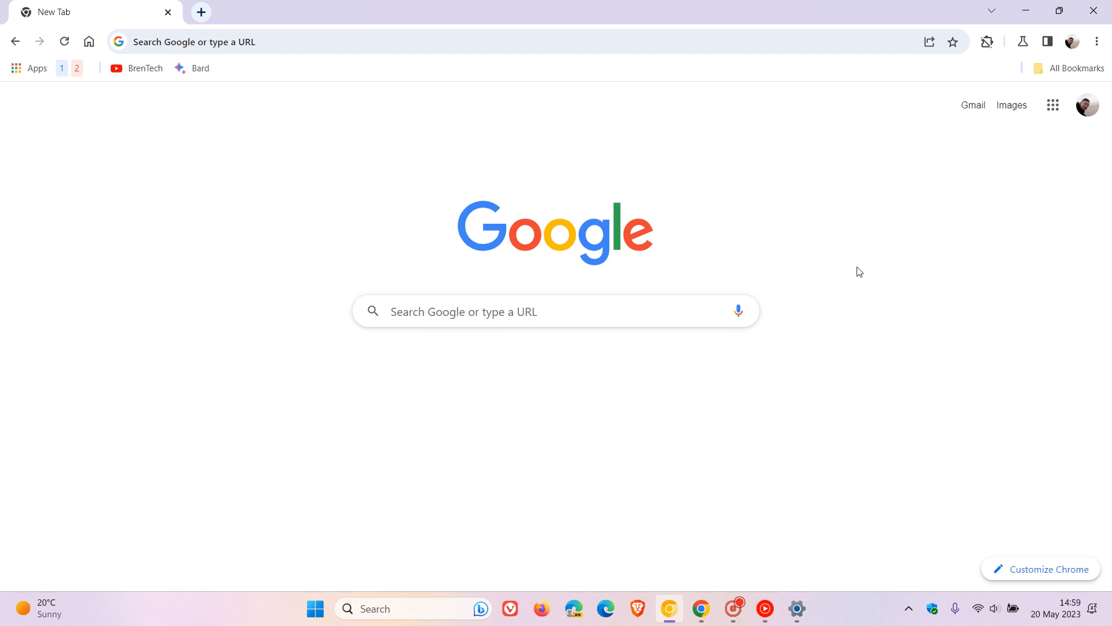
mouse_move(874, 395)
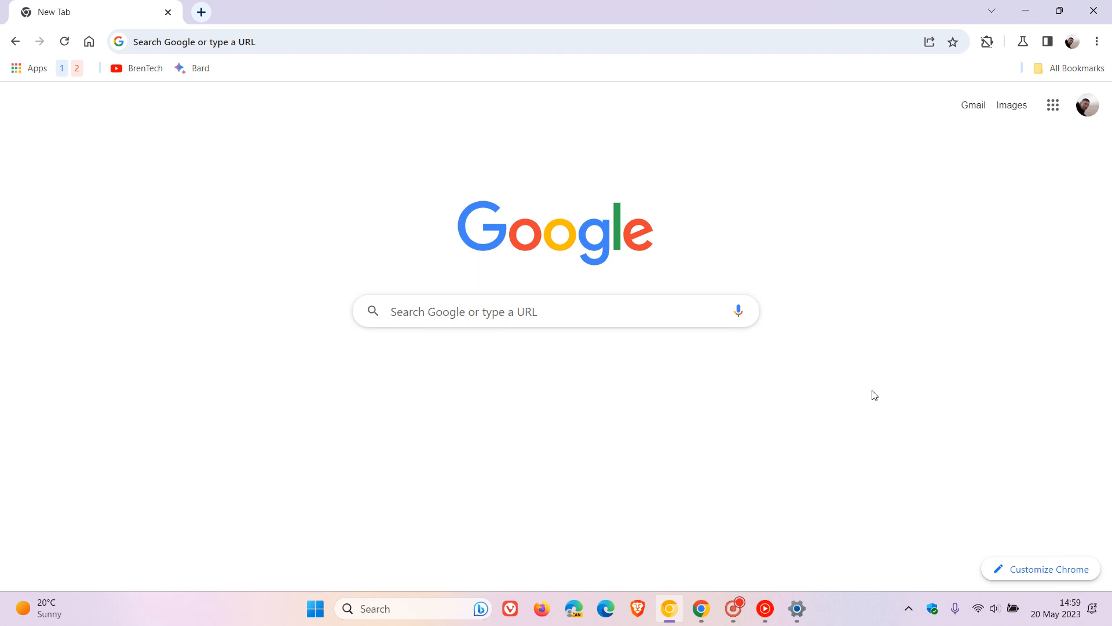